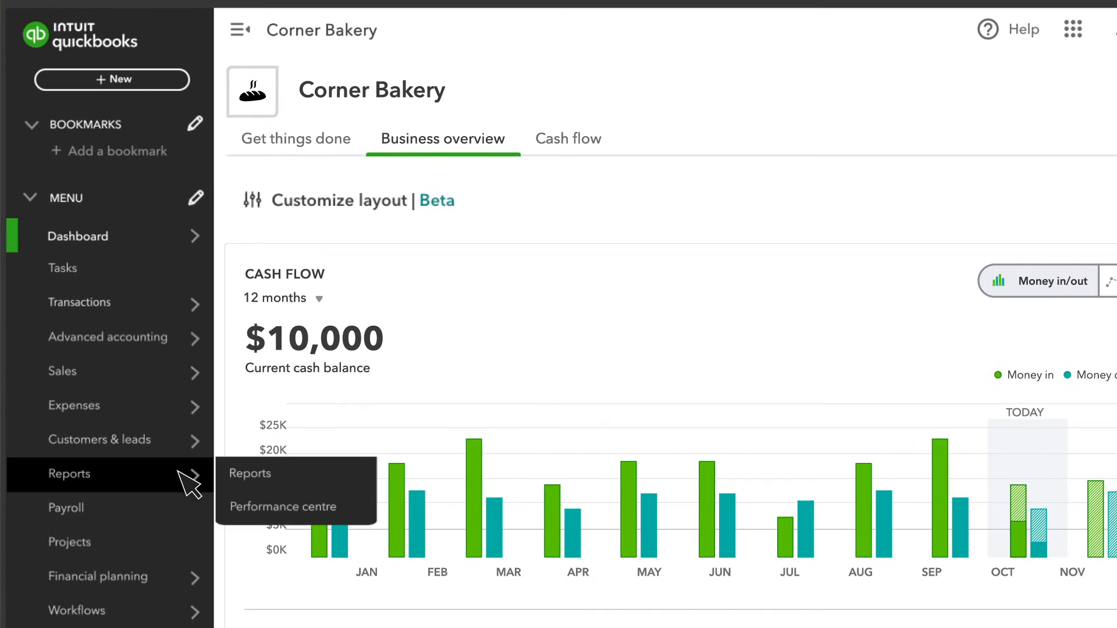
{"action": "mouse_move", "coordinate": [284, 506]}
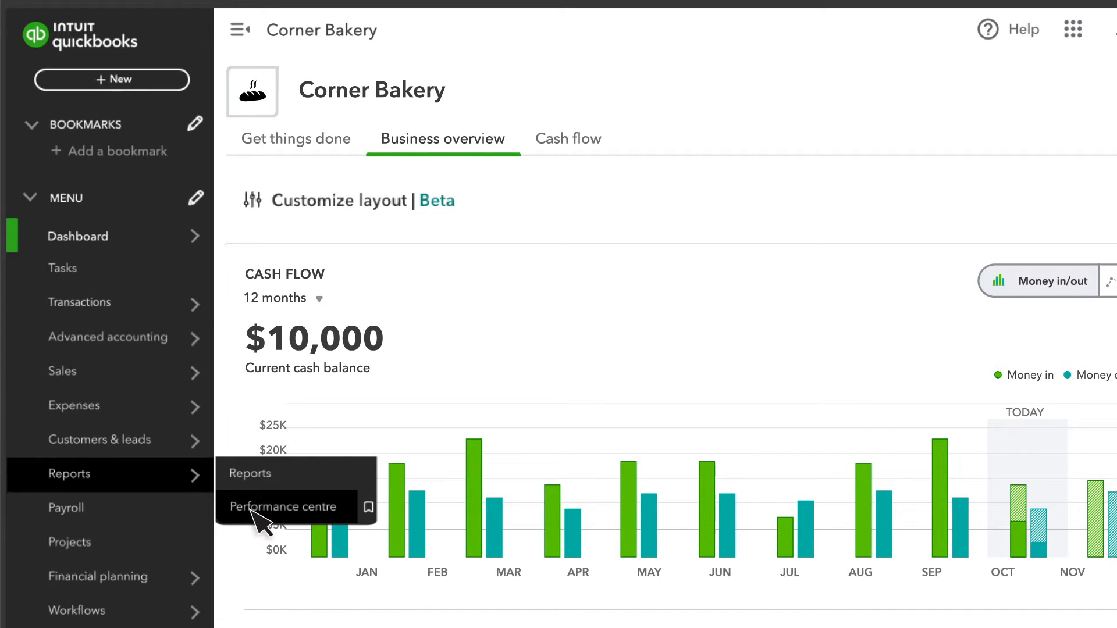
Go to the Performance centre under Reports to see the existing dashboard charts
{"action": "left_click", "coordinate": [284, 507]}
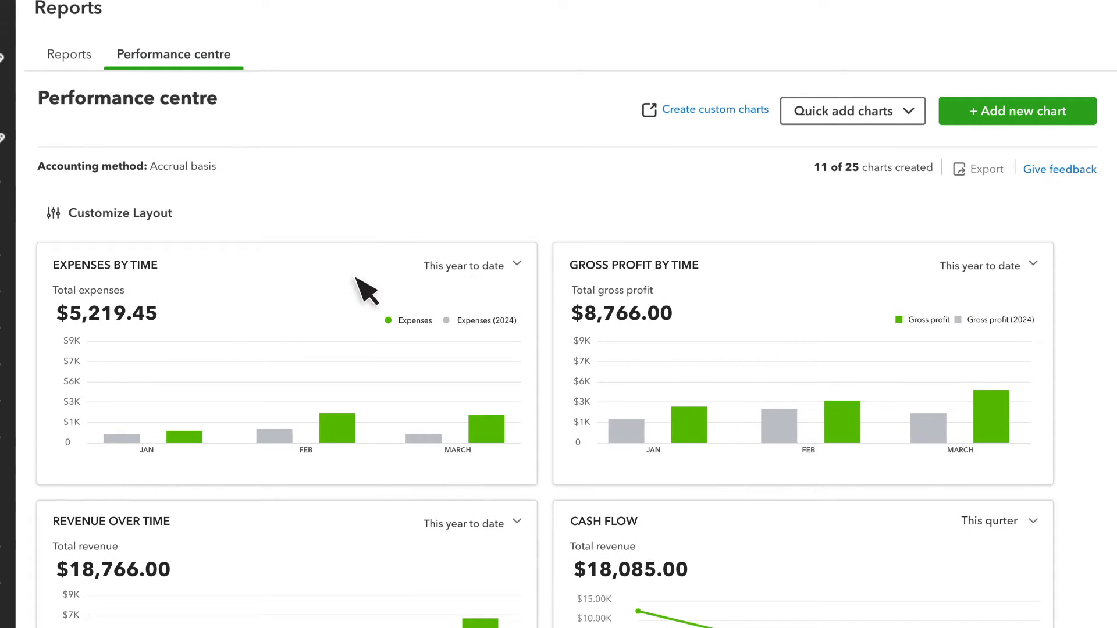
{"action": "mouse_move", "coordinate": [427, 246]}
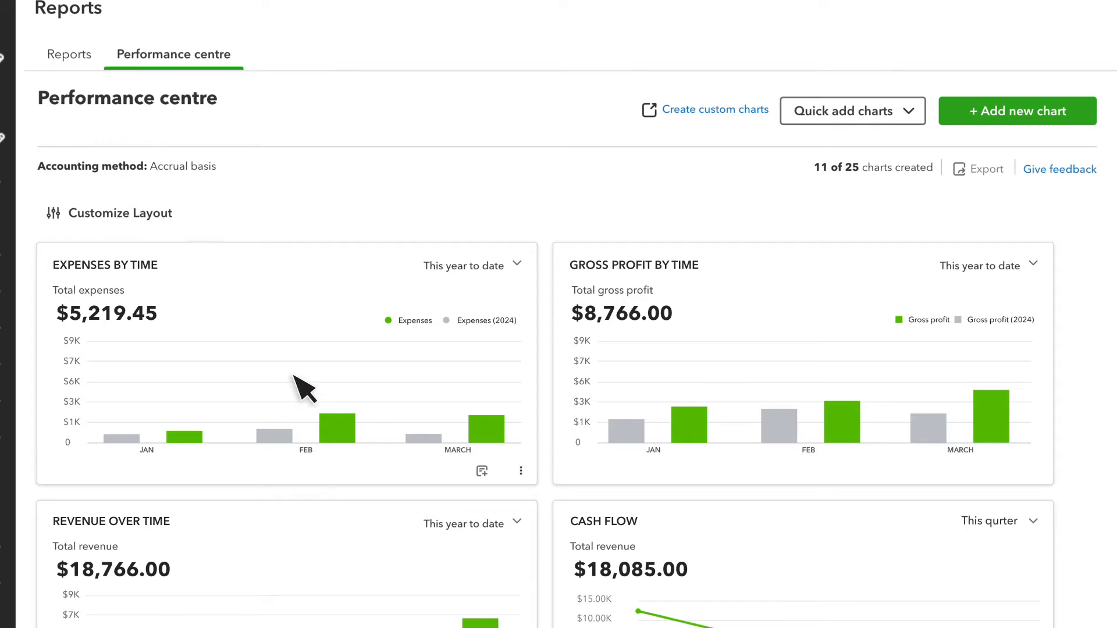
{"action": "mouse_move", "coordinate": [335, 427]}
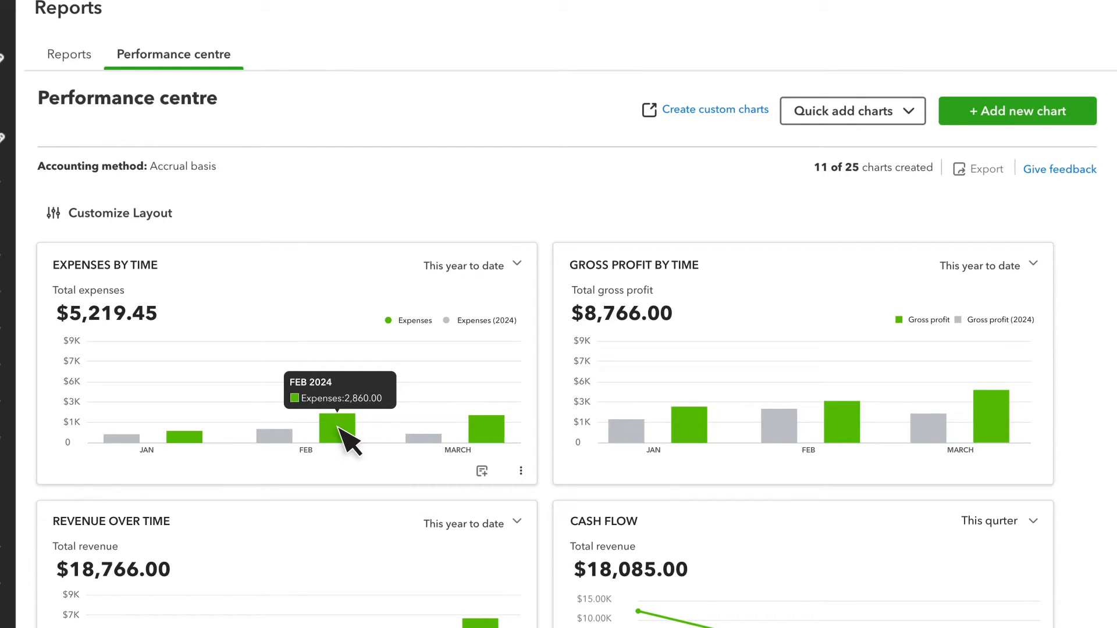
{"action": "left_click", "coordinate": [474, 266]}
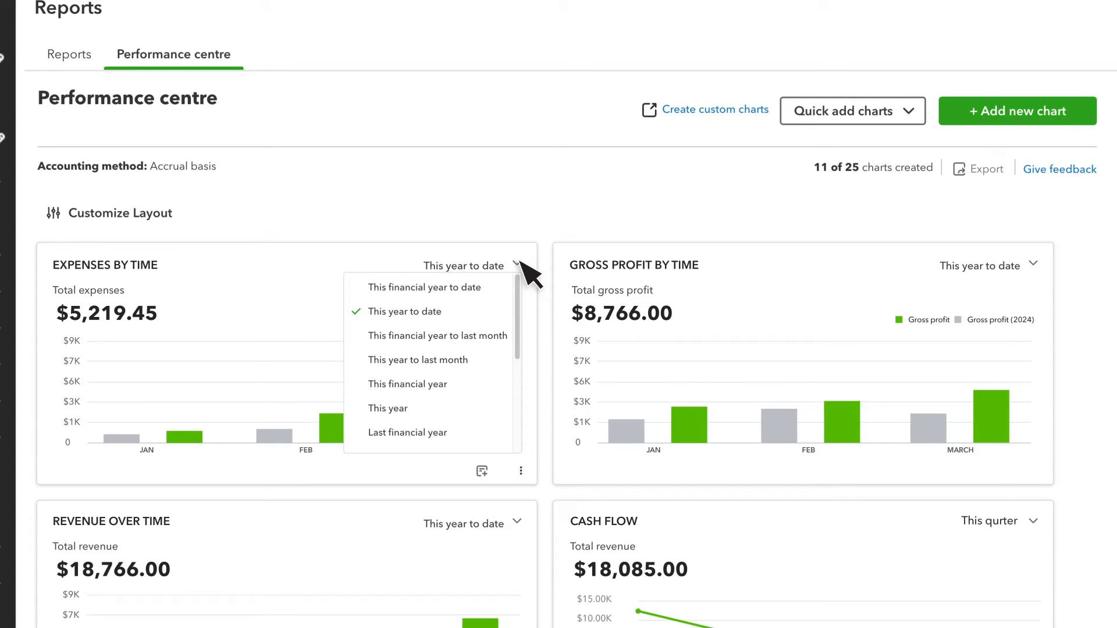
{"action": "left_click", "coordinate": [521, 471]}
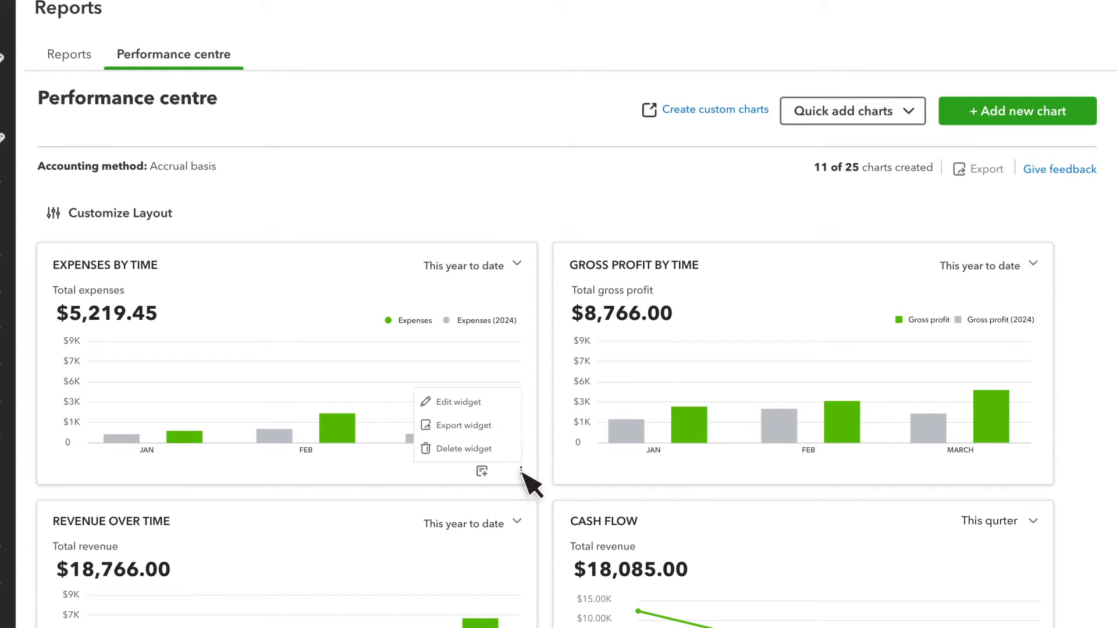
{"action": "mouse_move", "coordinate": [464, 449]}
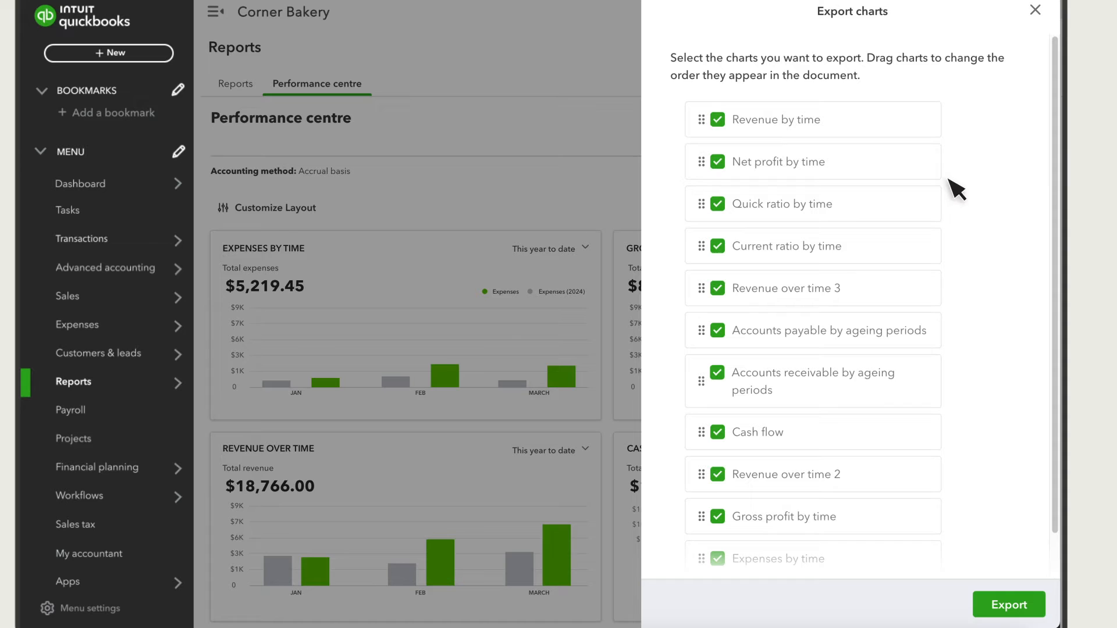
{"action": "mouse_move", "coordinate": [845, 441]}
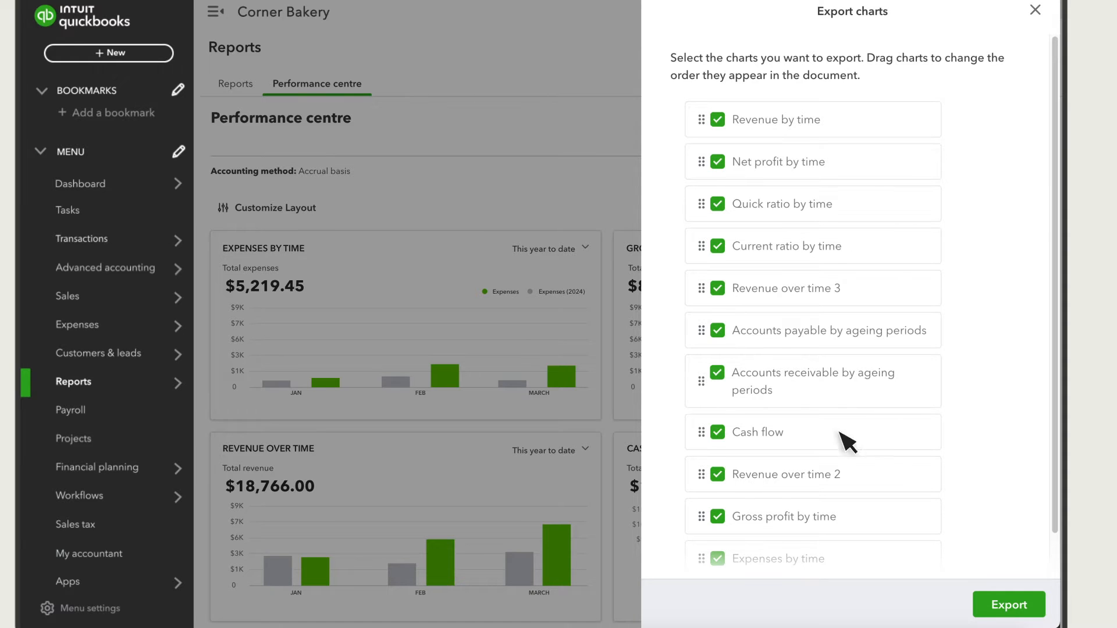
{"action": "left_click", "coordinate": [1007, 605]}
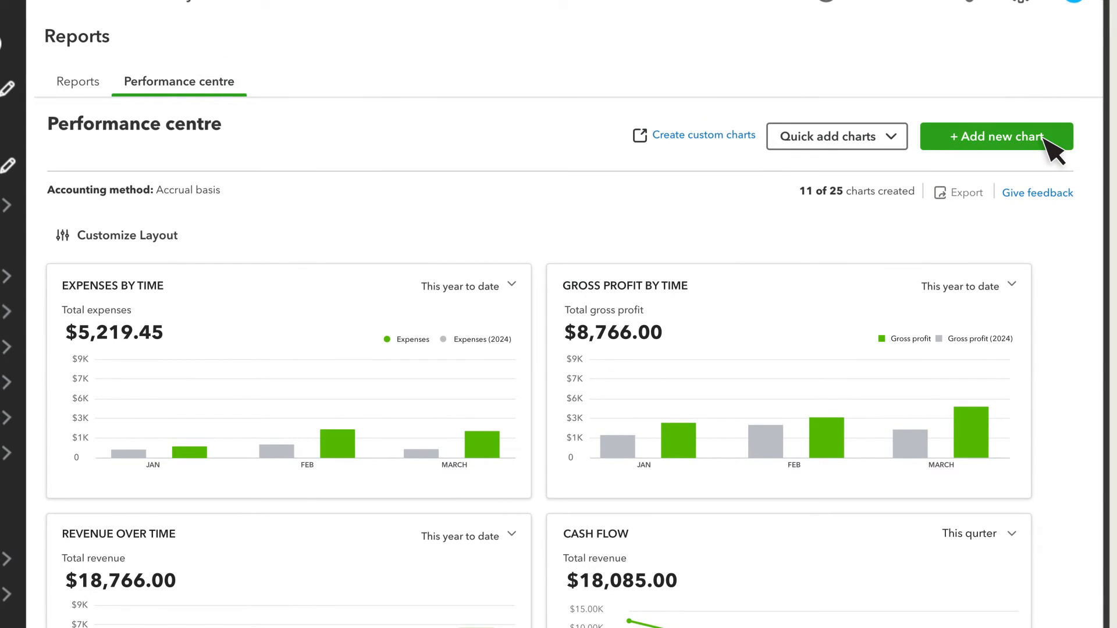
Start a new dashboard chart tracking Expenses and continue to its customization form
{"action": "left_click", "coordinate": [998, 136]}
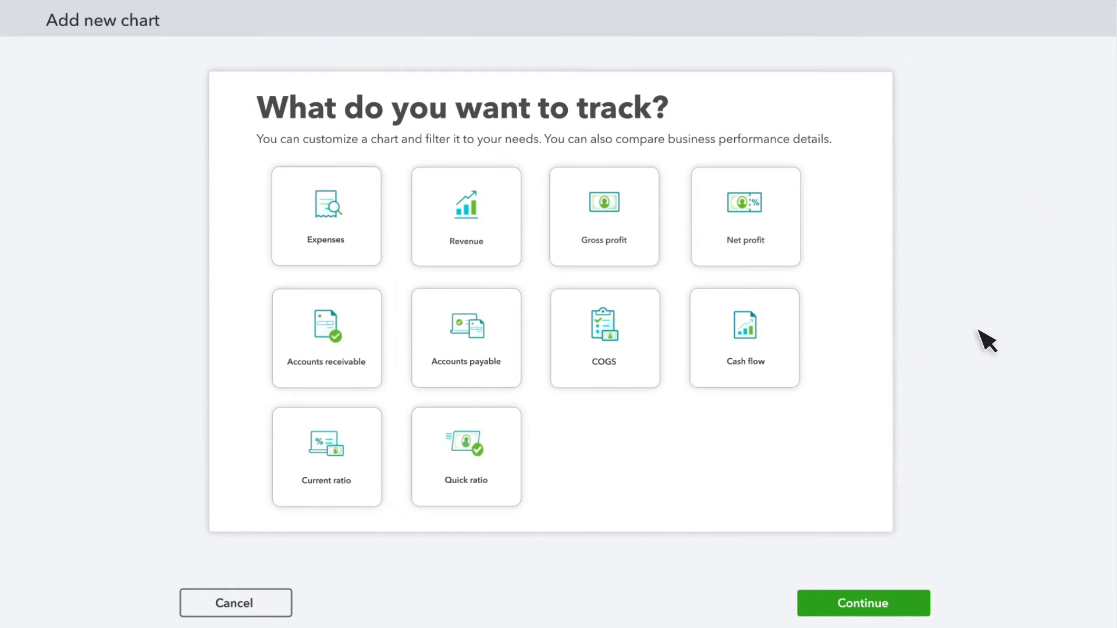
{"action": "mouse_move", "coordinate": [872, 322]}
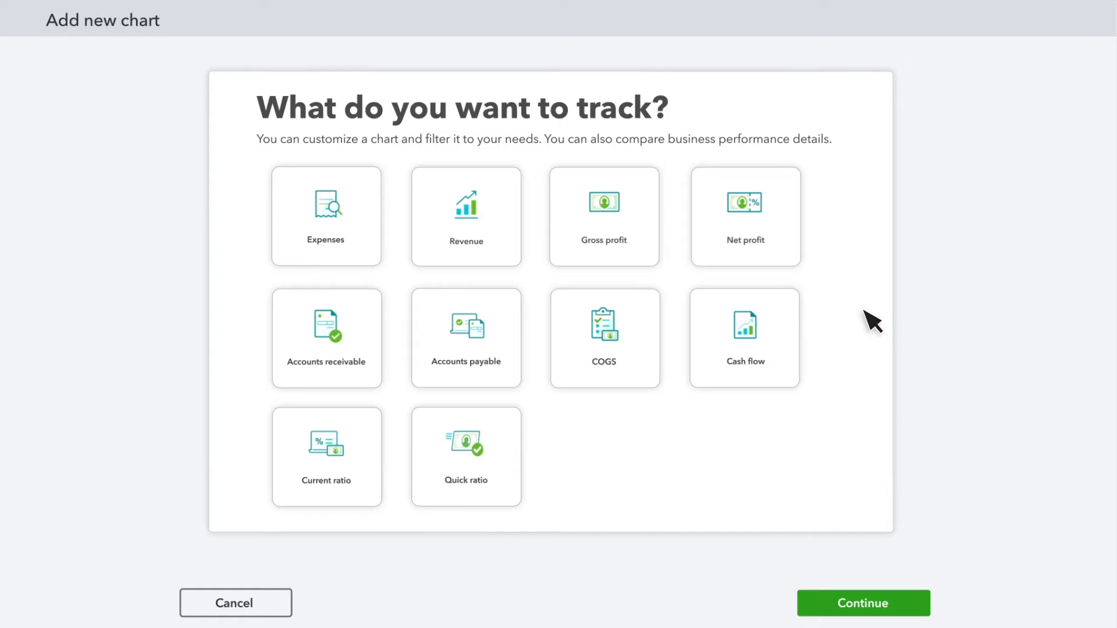
{"action": "left_click", "coordinate": [325, 214]}
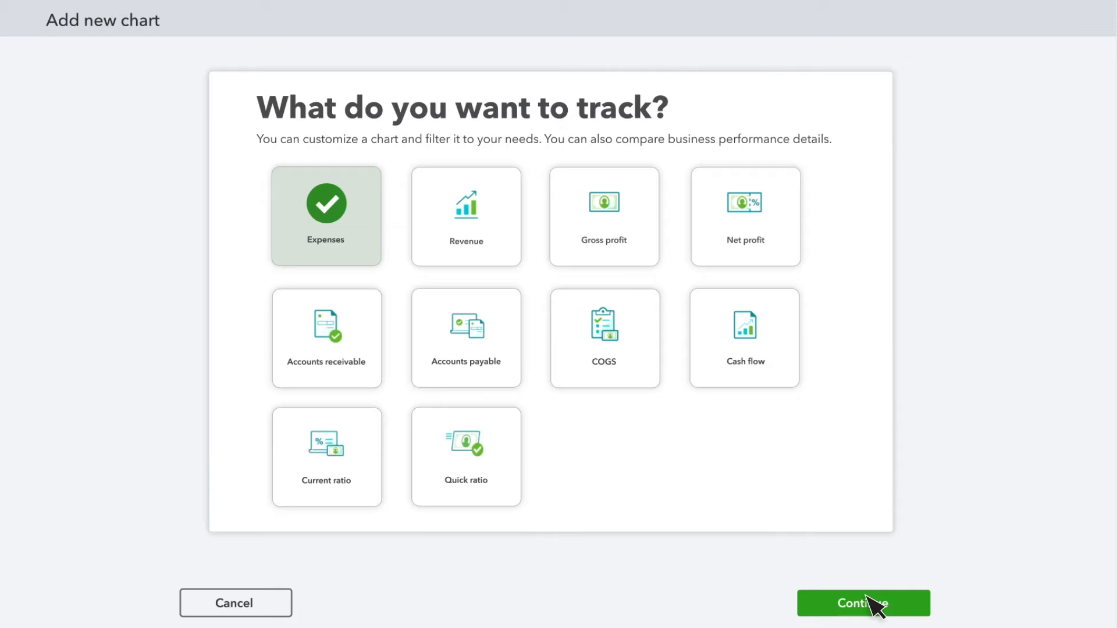
{"action": "left_click", "coordinate": [862, 602]}
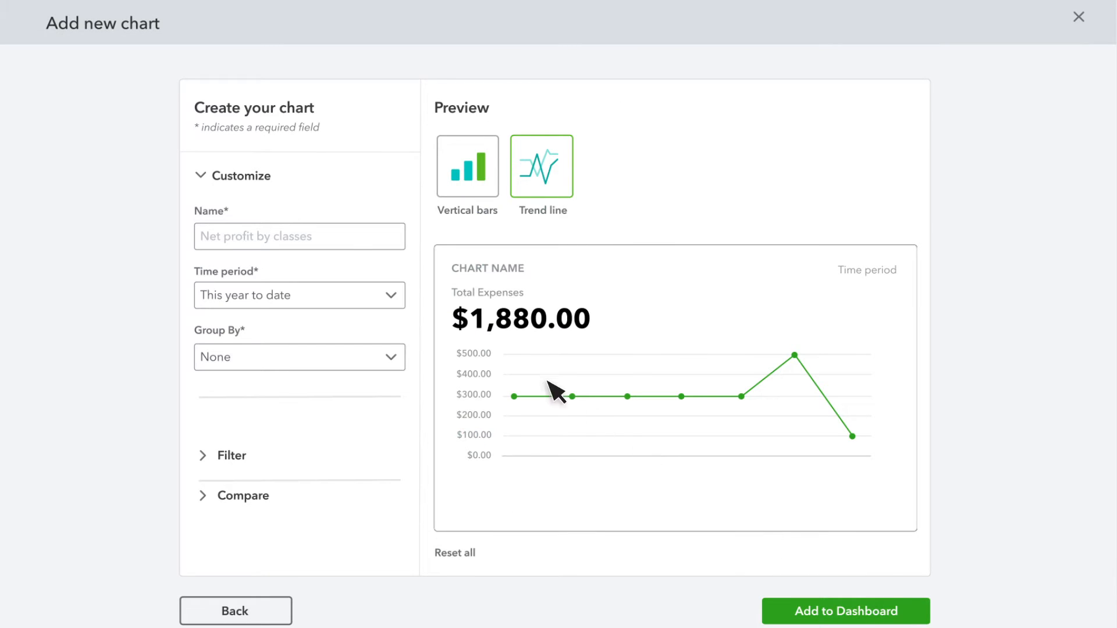
Name the chart 'Expenses by account', keep This year to date, and group it by Expenses
{"action": "type", "text": "Expenses by account"}
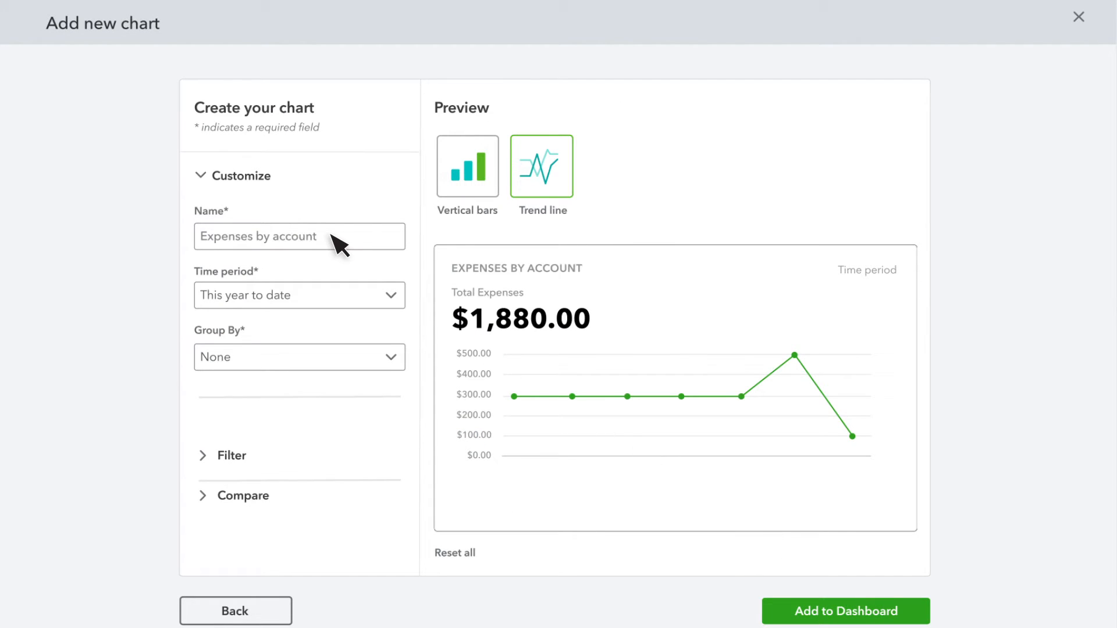
{"action": "left_click", "coordinate": [299, 295]}
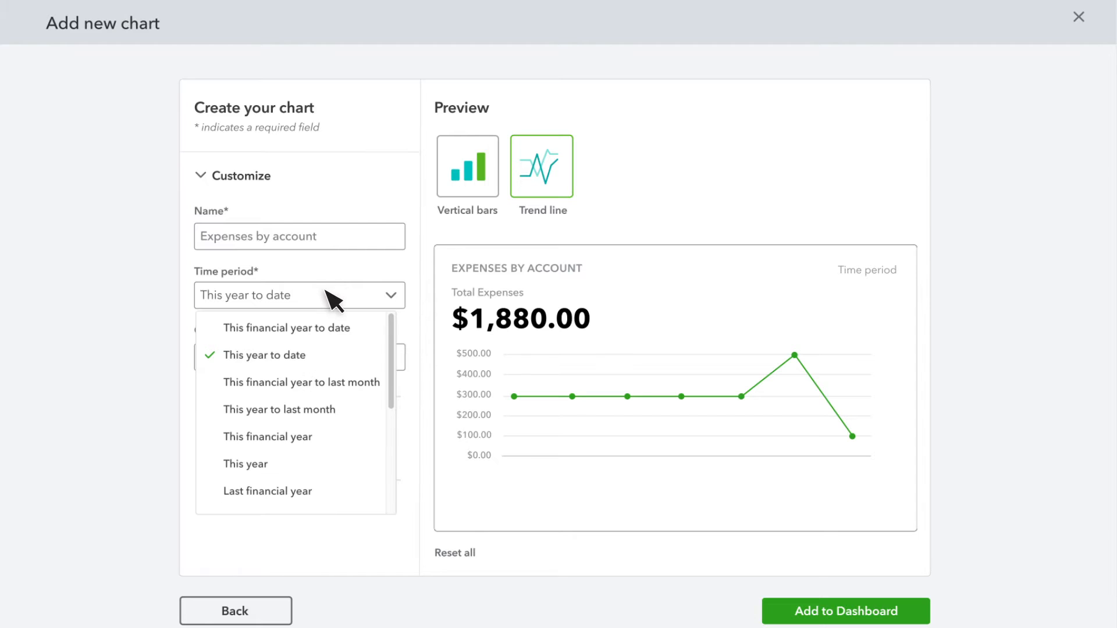
{"action": "left_click", "coordinate": [265, 355]}
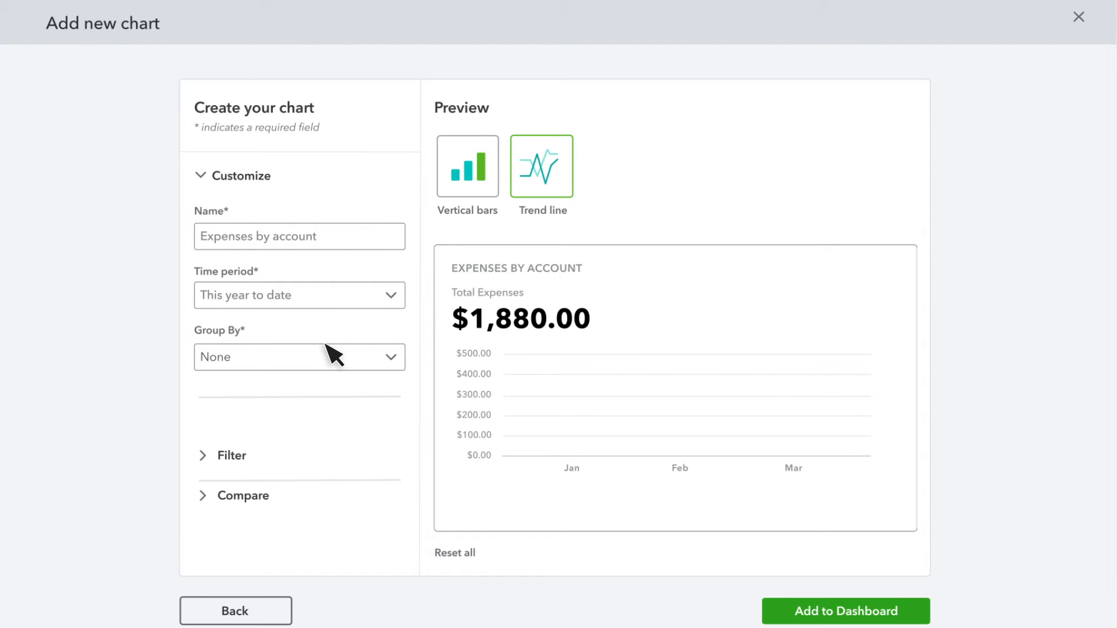
{"action": "left_click", "coordinate": [299, 357]}
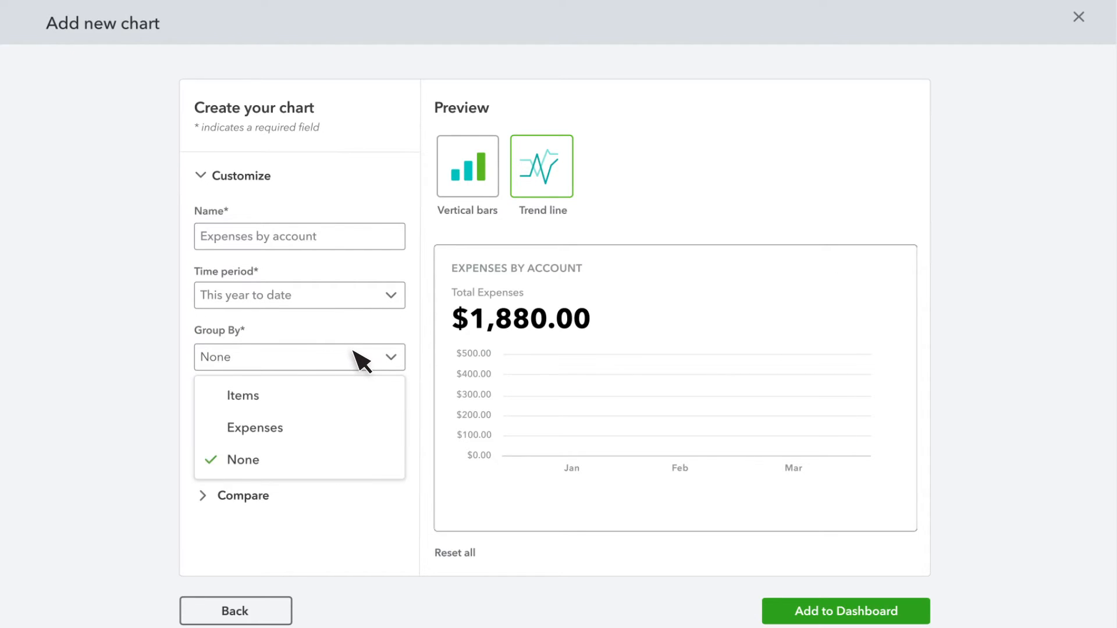
{"action": "mouse_move", "coordinate": [362, 436]}
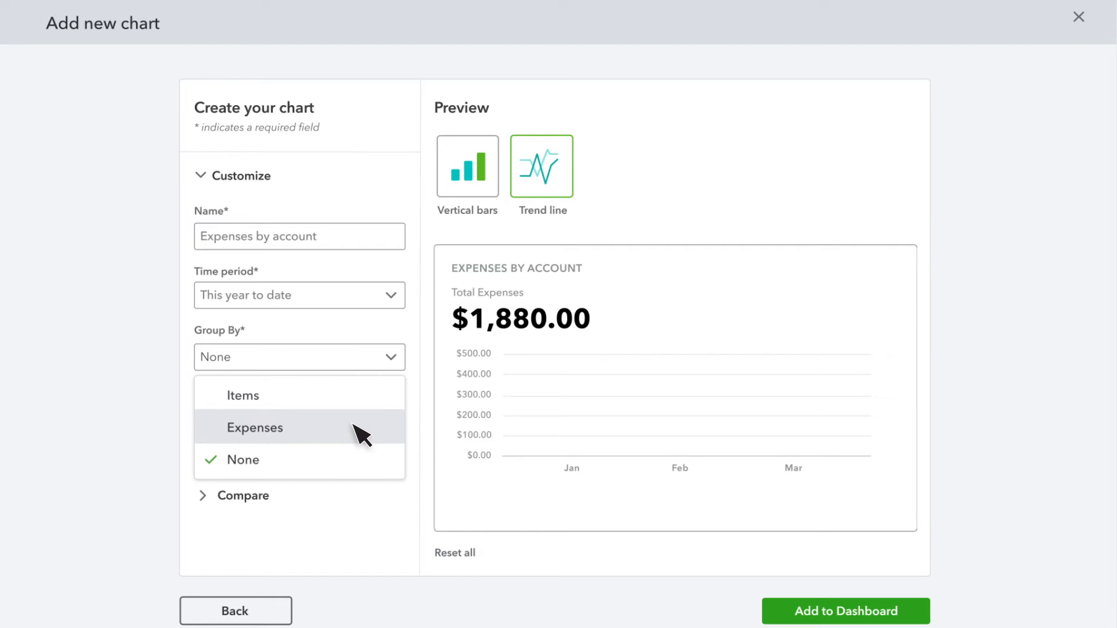
{"action": "left_click", "coordinate": [255, 427]}
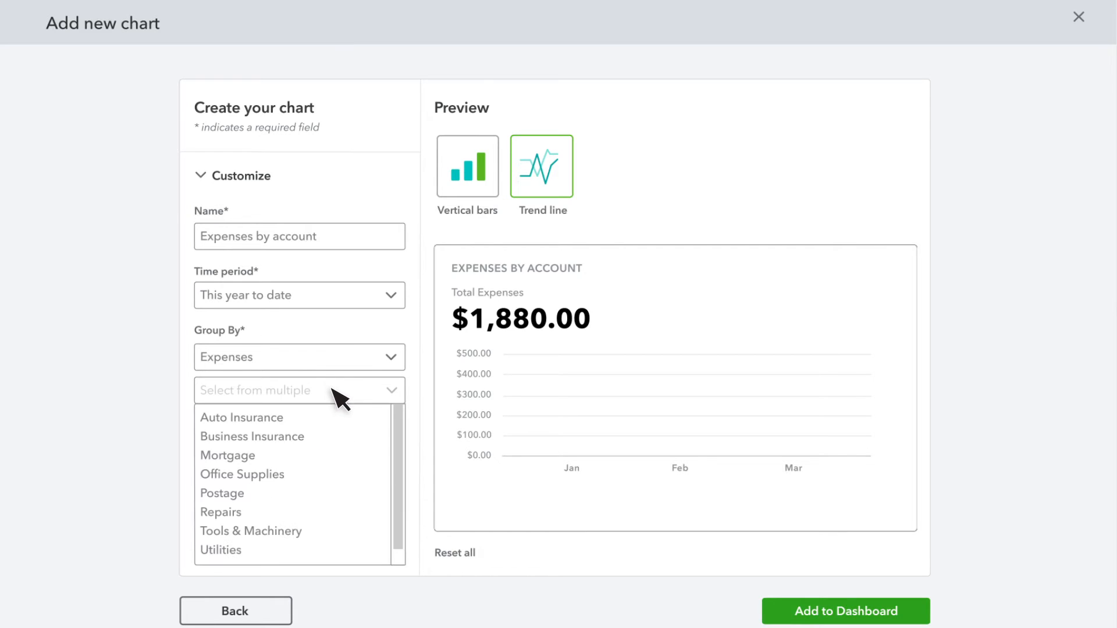
Select the Office Supplies, Repairs and Utilities expense accounts for the chart
{"action": "left_click", "coordinate": [242, 474]}
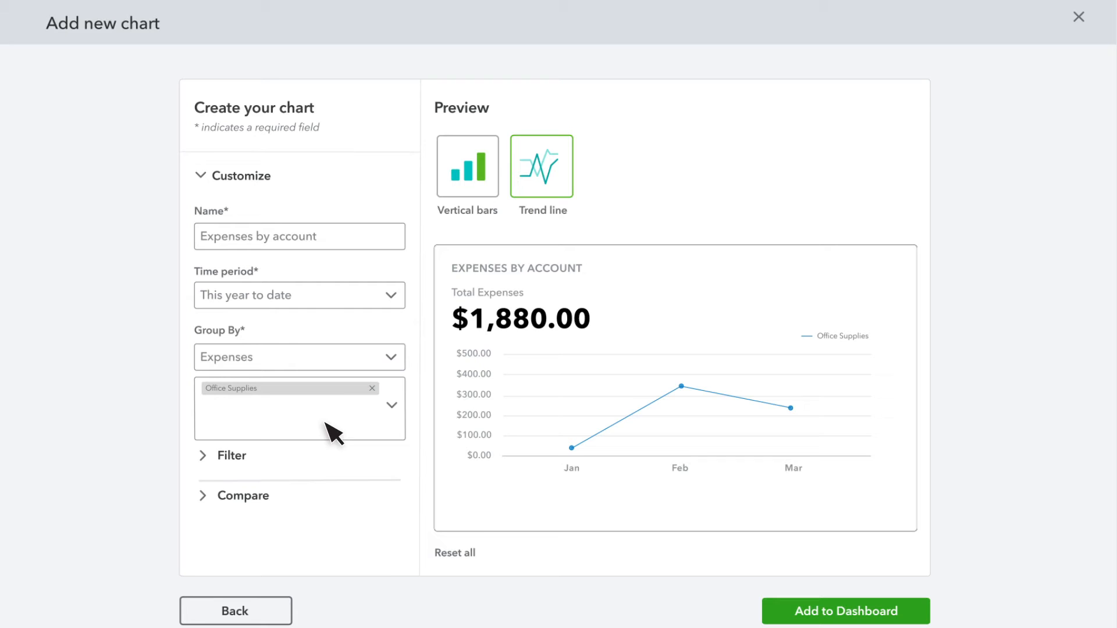
{"action": "left_click", "coordinate": [299, 408]}
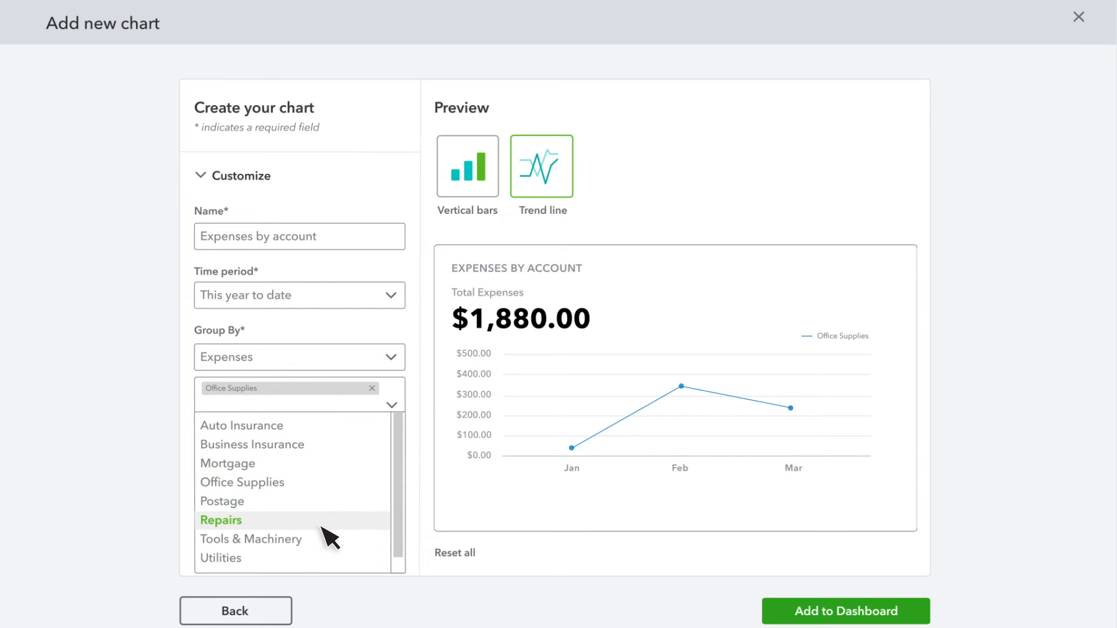
{"action": "left_click", "coordinate": [221, 520]}
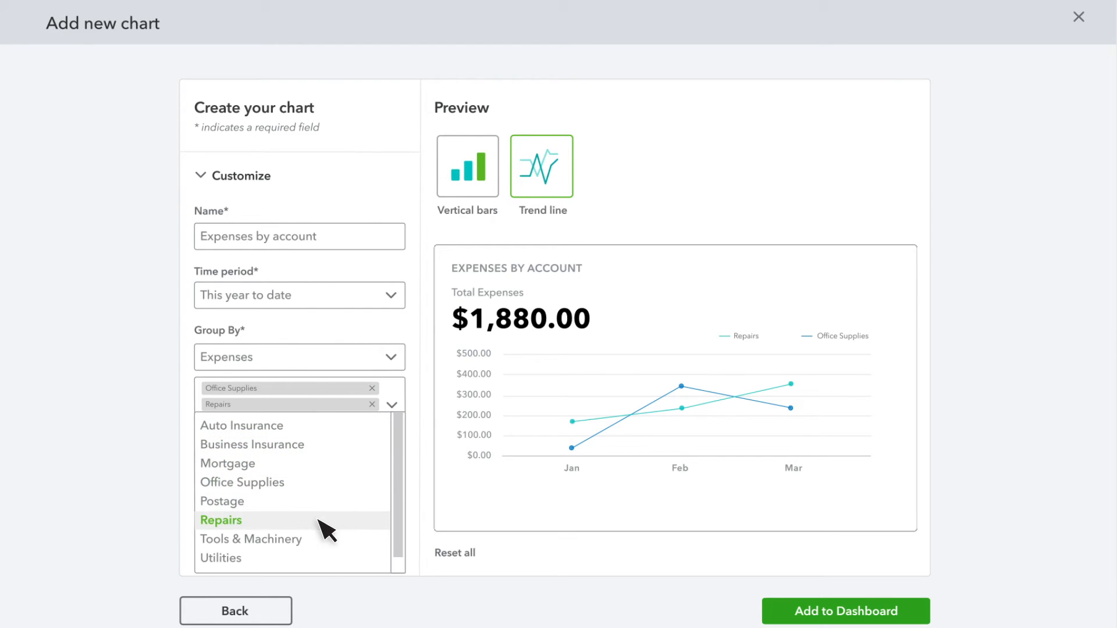
{"action": "left_click", "coordinate": [220, 558]}
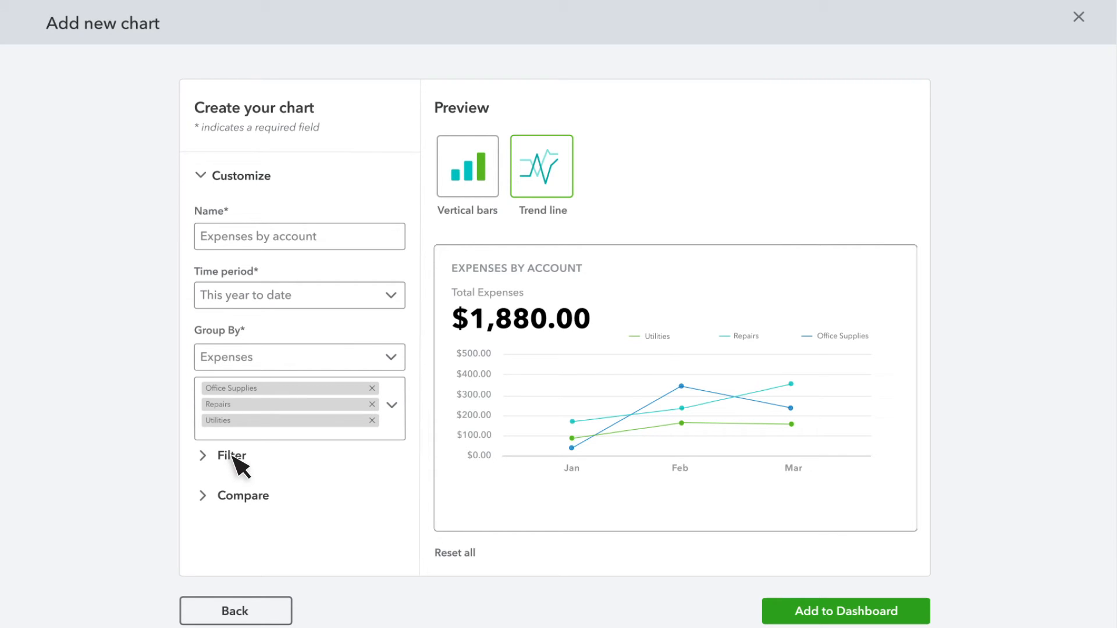
{"action": "left_click", "coordinate": [242, 496]}
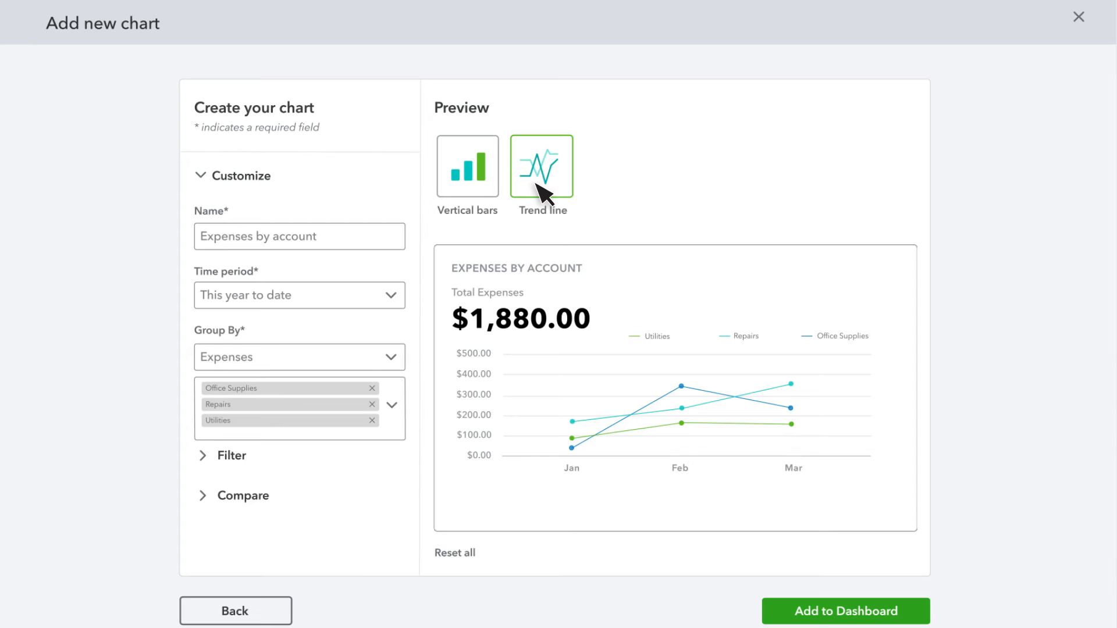
Switch the chart preview to vertical bars for Repairs, Office Supplies and Utilities
{"action": "left_click", "coordinate": [468, 166]}
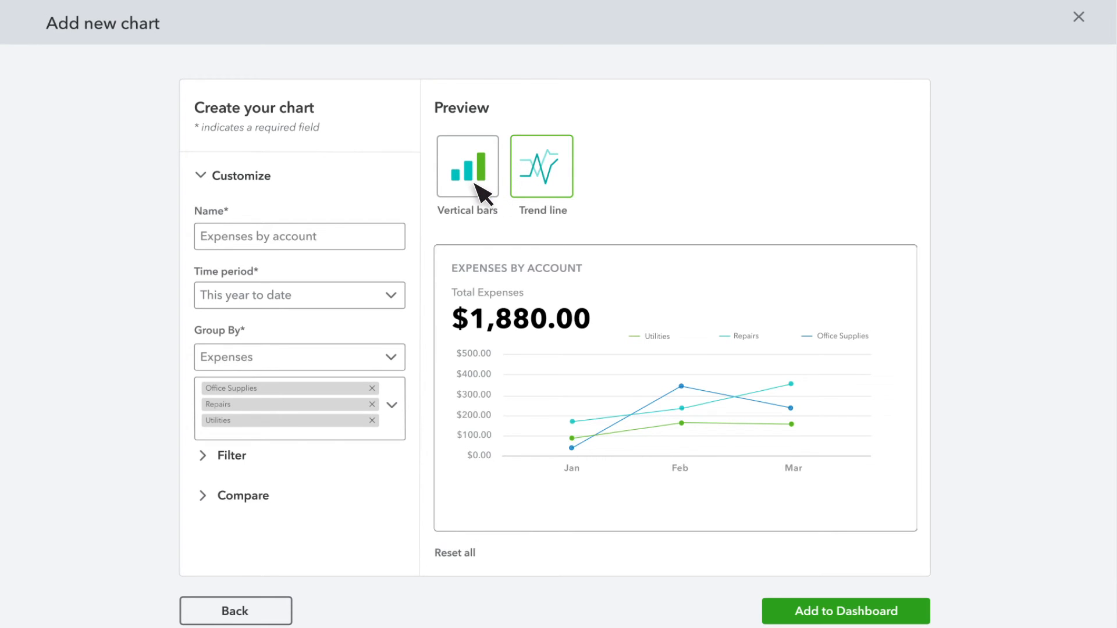
{"action": "left_click", "coordinate": [468, 166]}
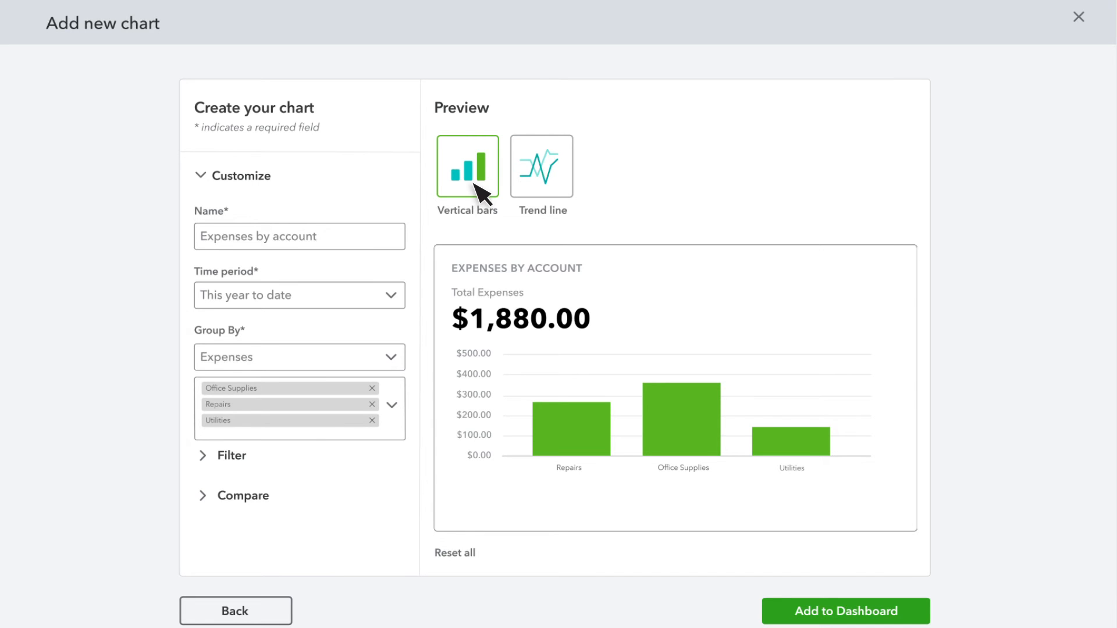
{"action": "scroll", "scroll_direction": "down", "scroll_amount": 3}
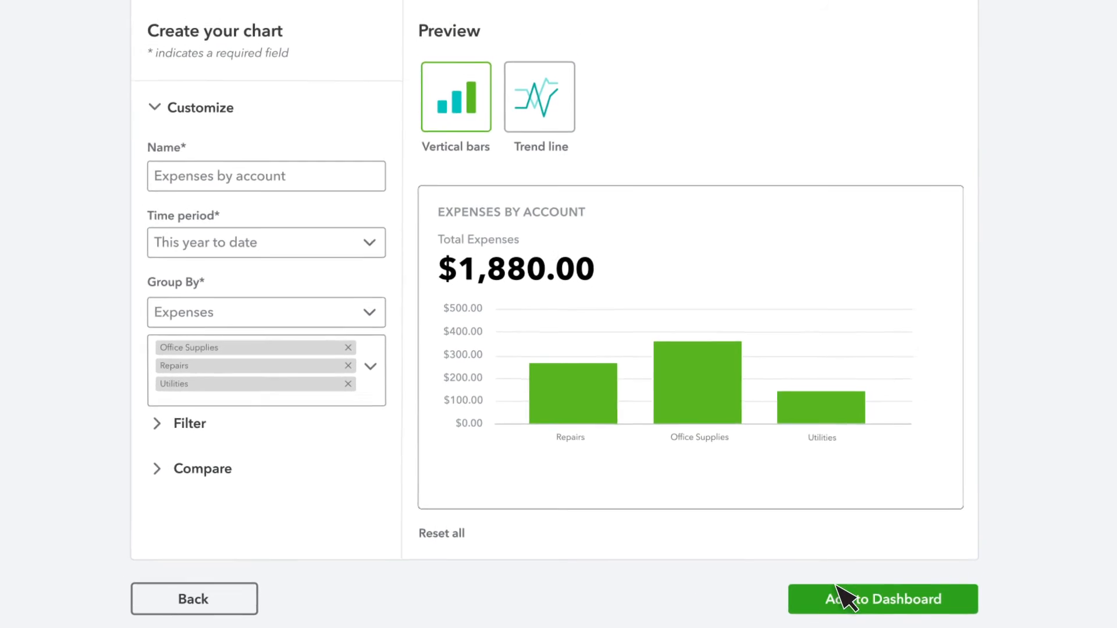
Add the finished chart to the Performance centre dashboard and view it there
{"action": "left_click", "coordinate": [881, 598]}
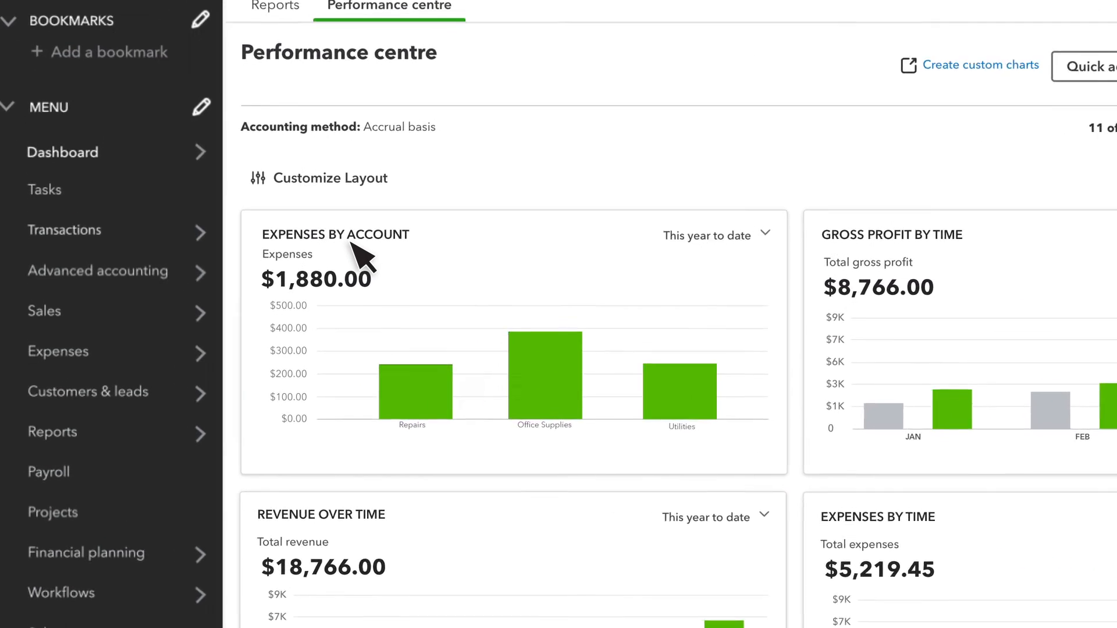
{"action": "scroll", "scroll_direction": "down", "scroll_amount": 3}
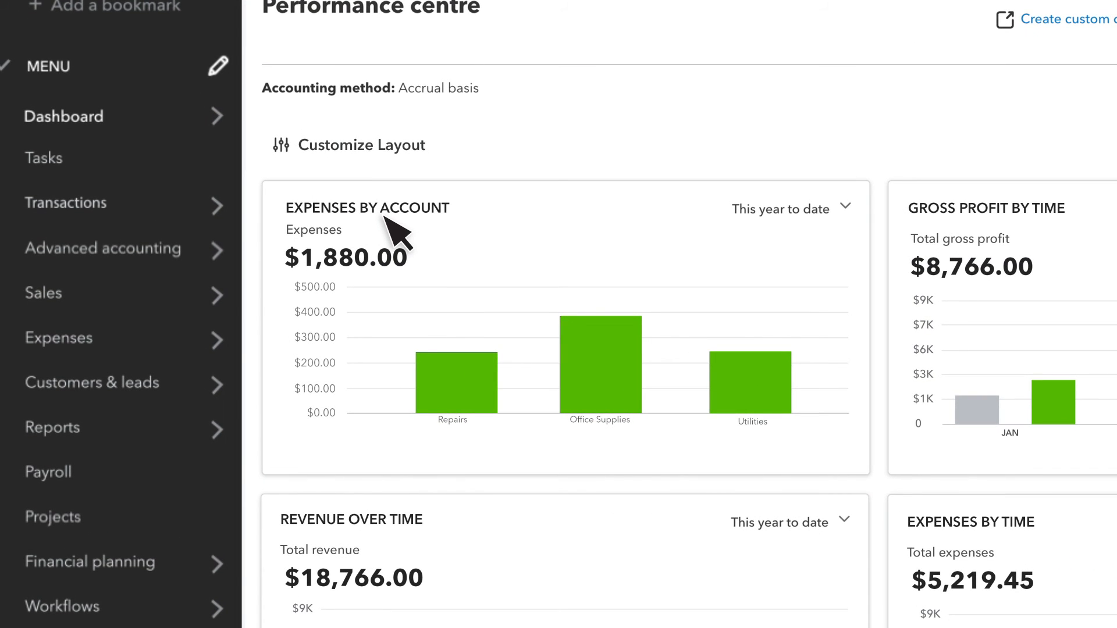